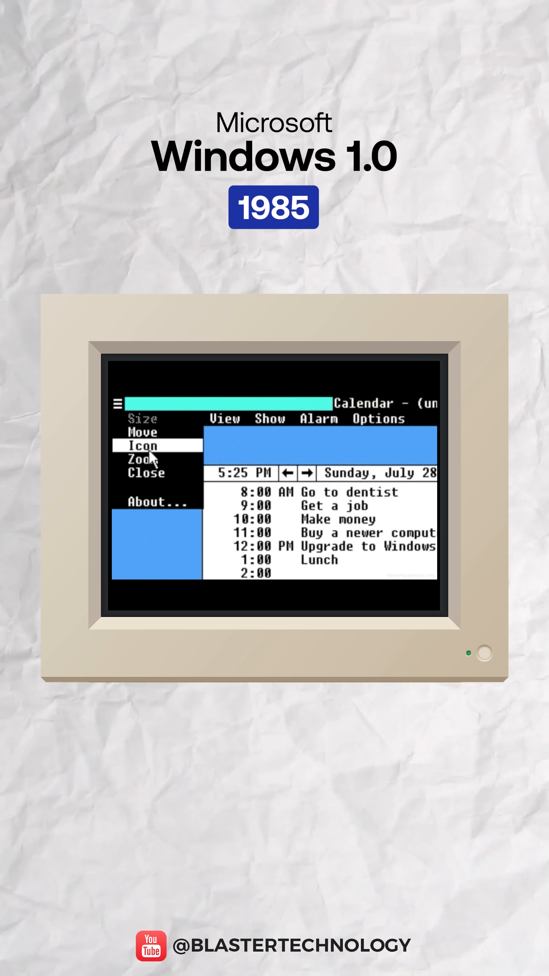
click(146, 472)
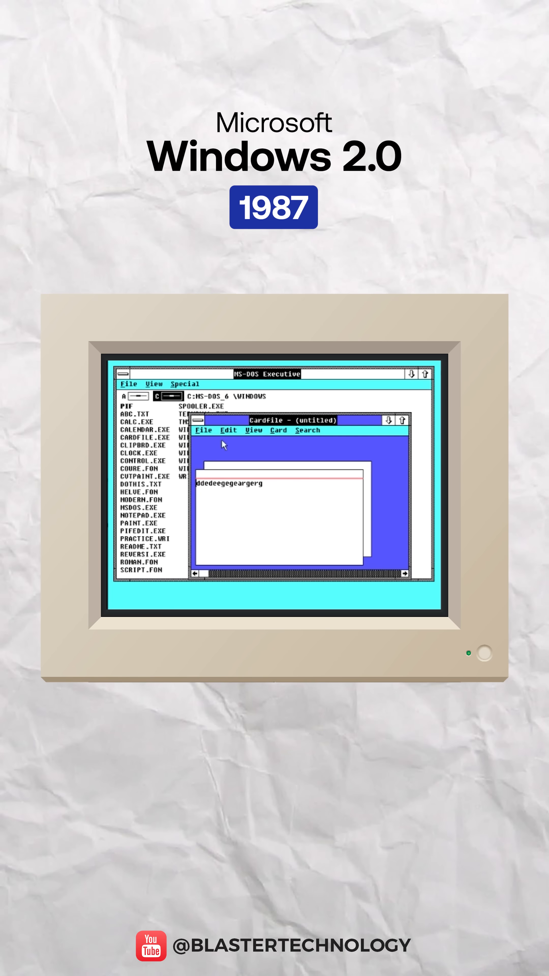
click(203, 430)
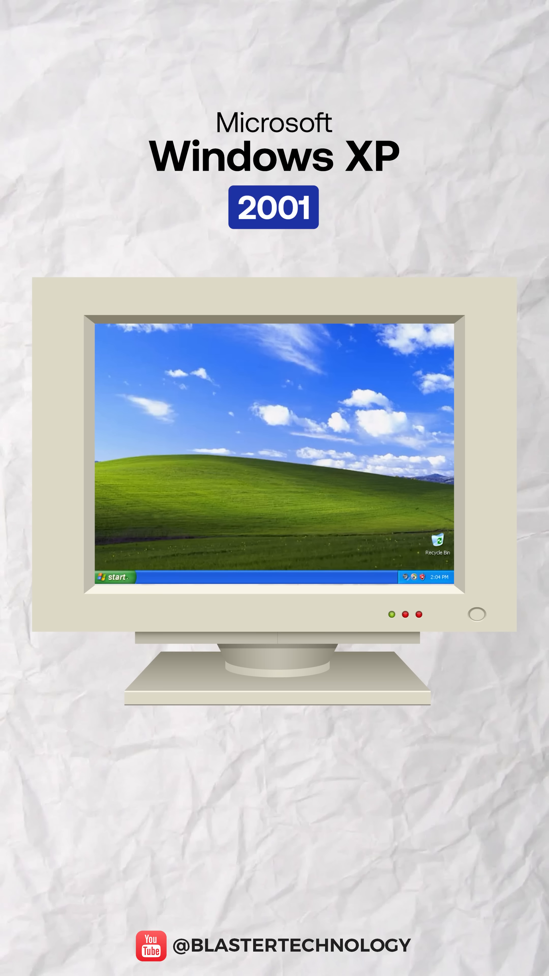
click(112, 576)
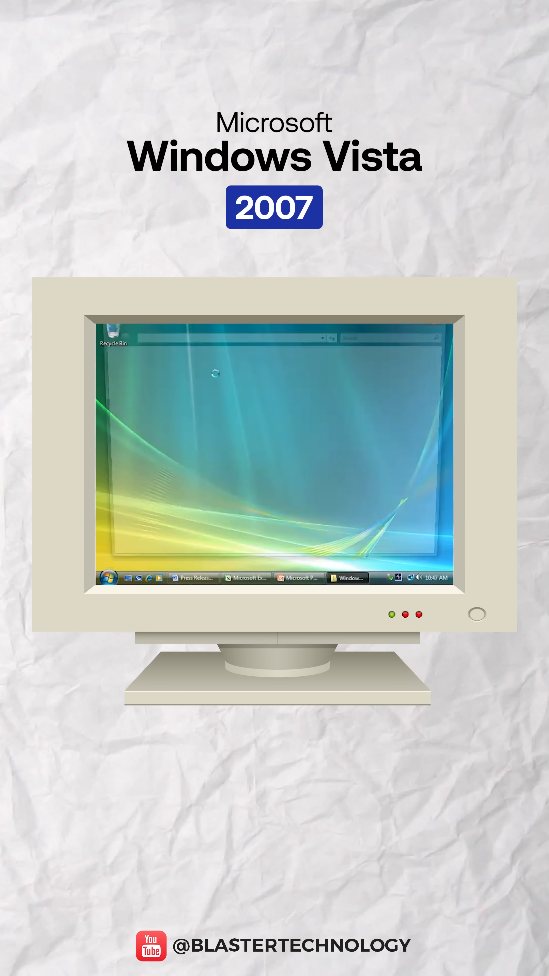
click(108, 578)
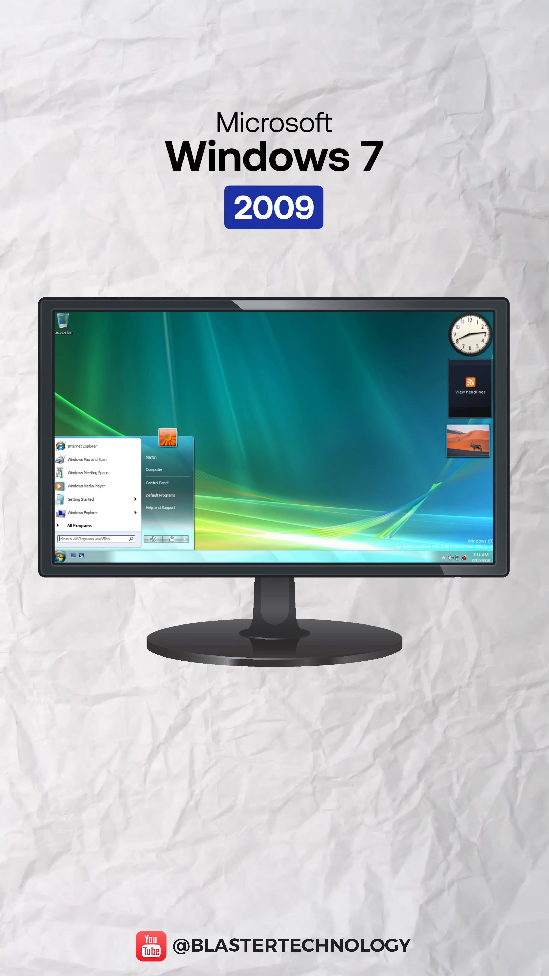
click(77, 525)
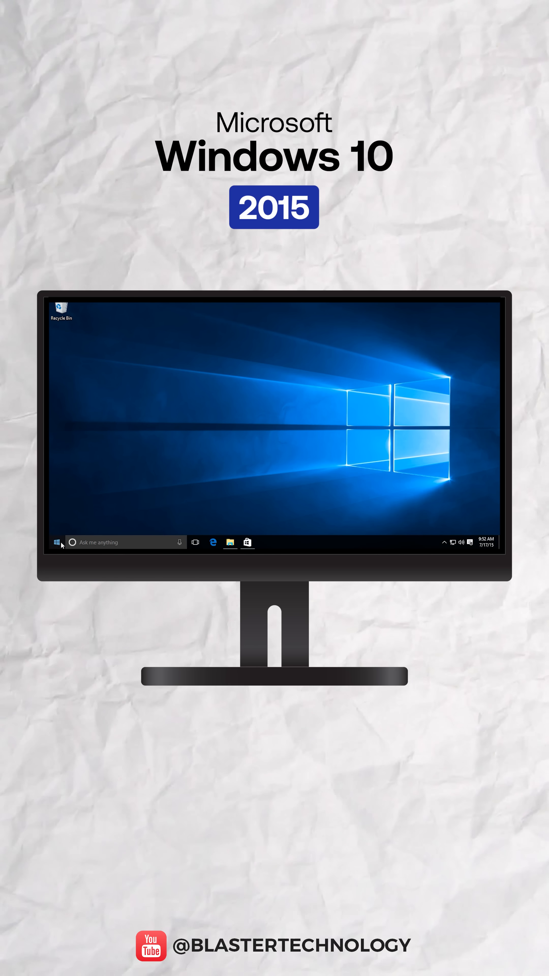
click(57, 541)
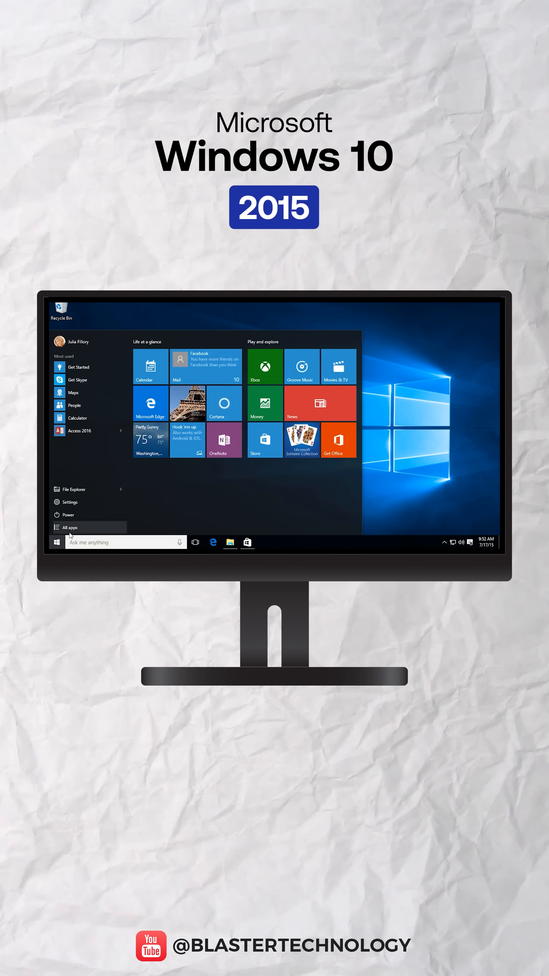